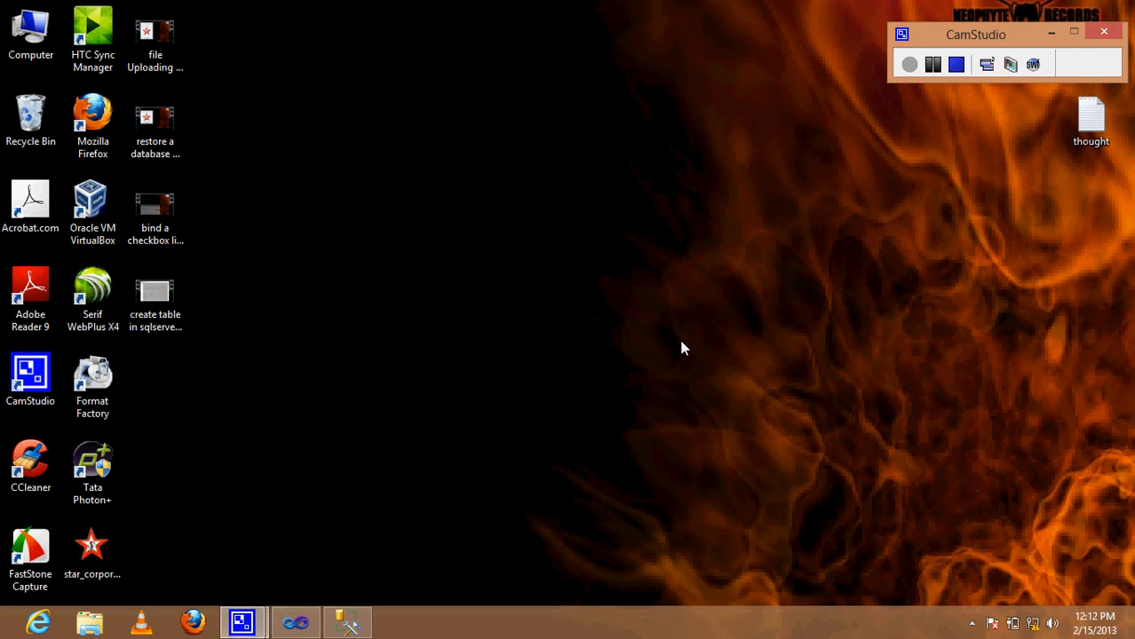
mouse_move(364, 552)
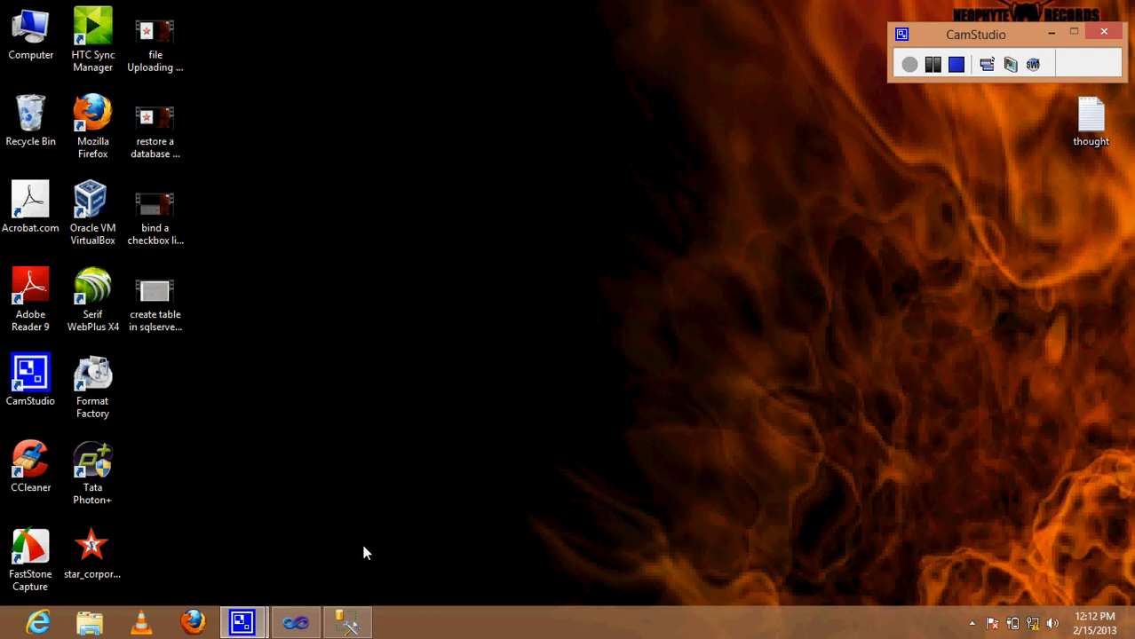
mouse_move(311, 590)
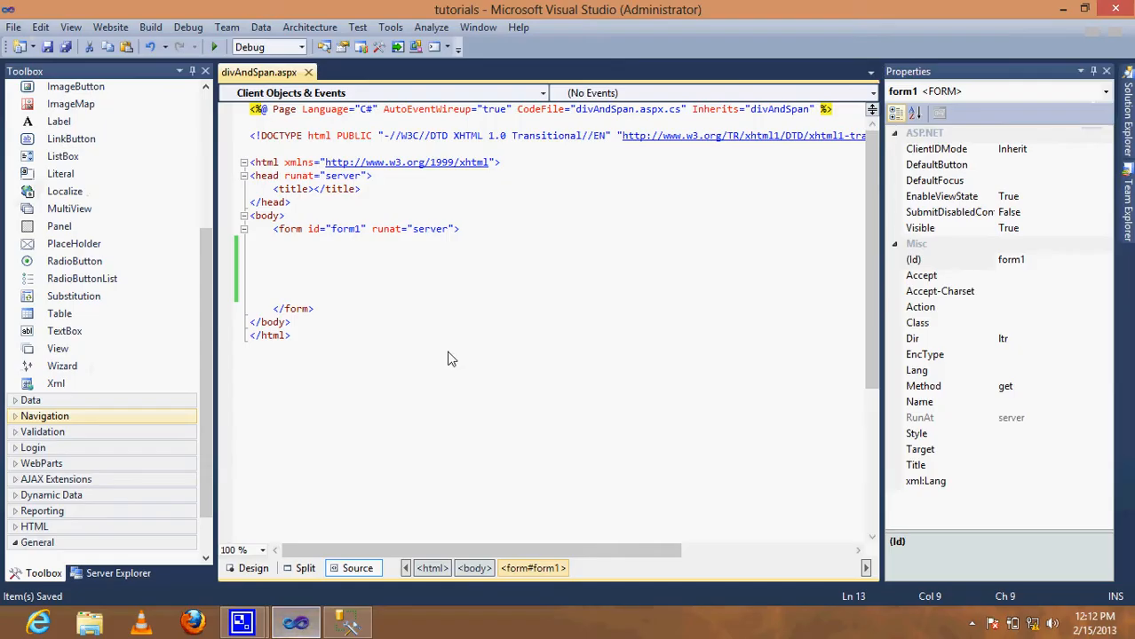
mouse_move(362, 359)
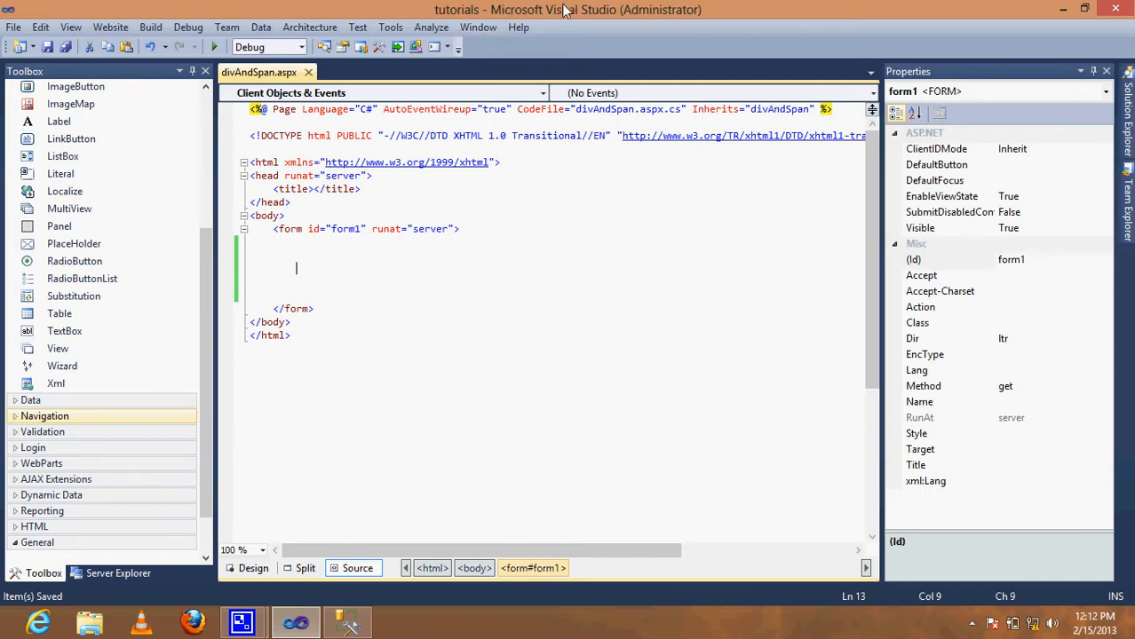
mouse_move(368, 286)
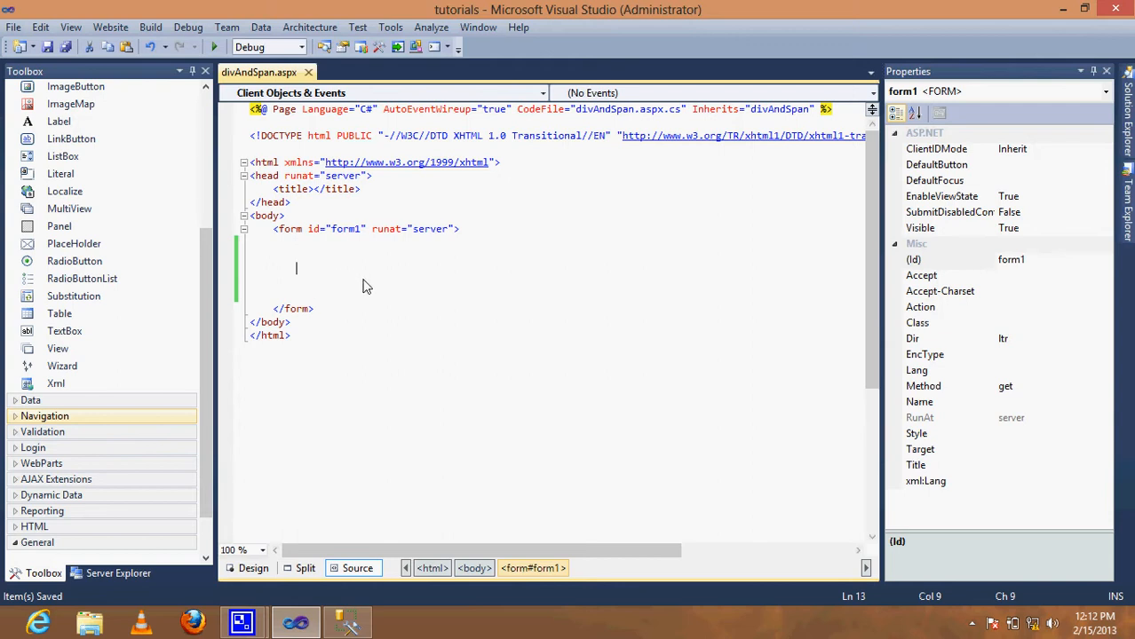
mouse_move(373, 293)
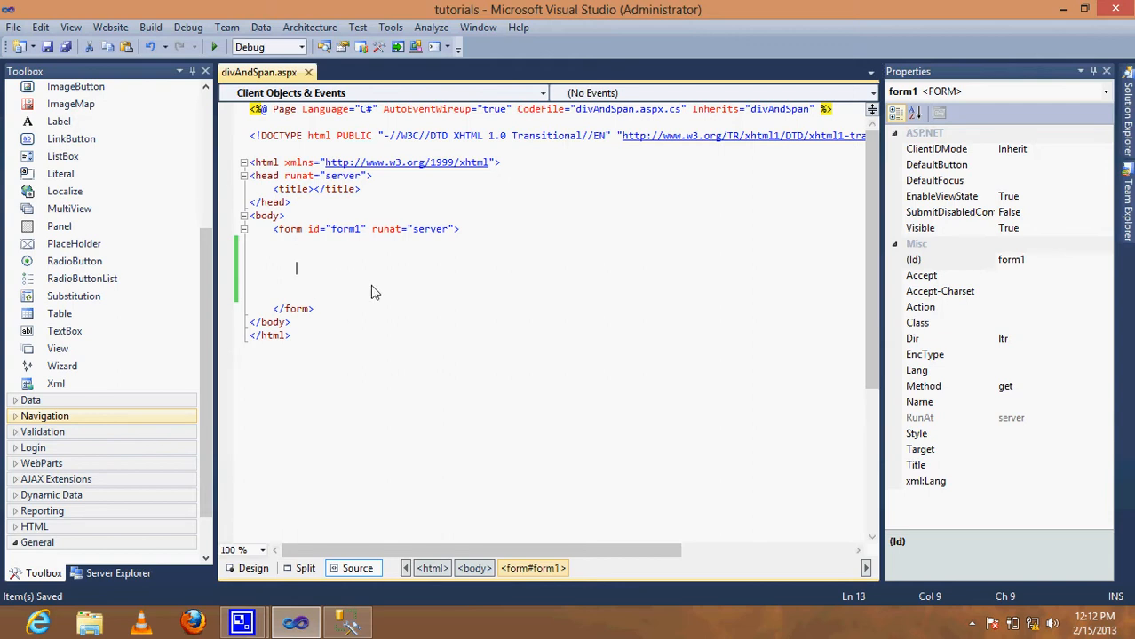
mouse_move(355, 311)
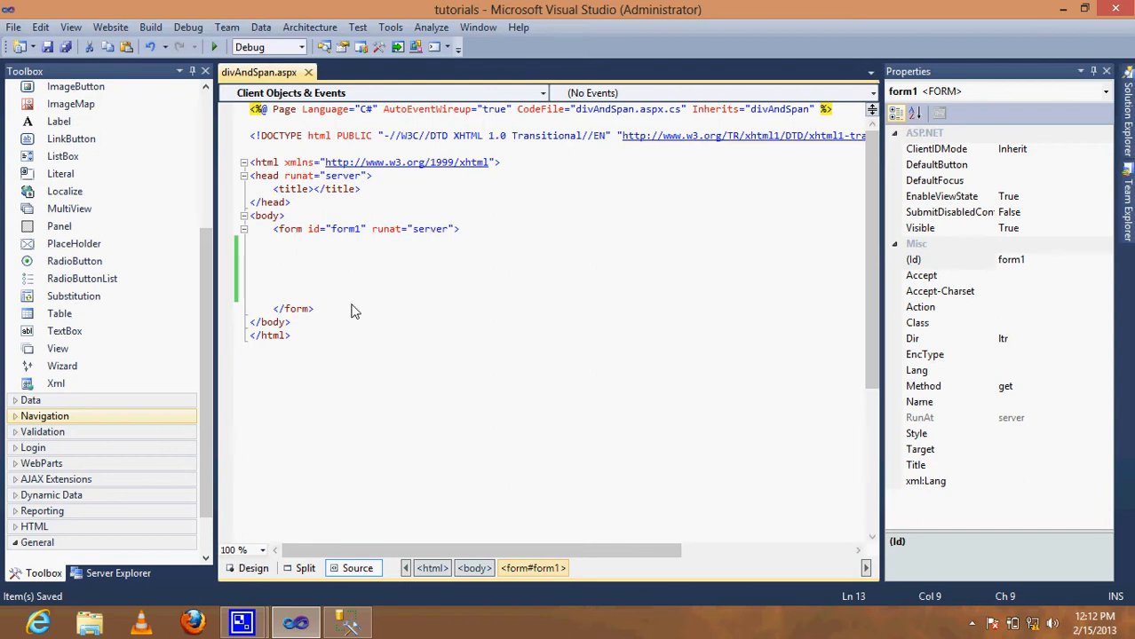
Step: Write a div holding 'sonustar' with style border:1px solid inside the form
text(<)
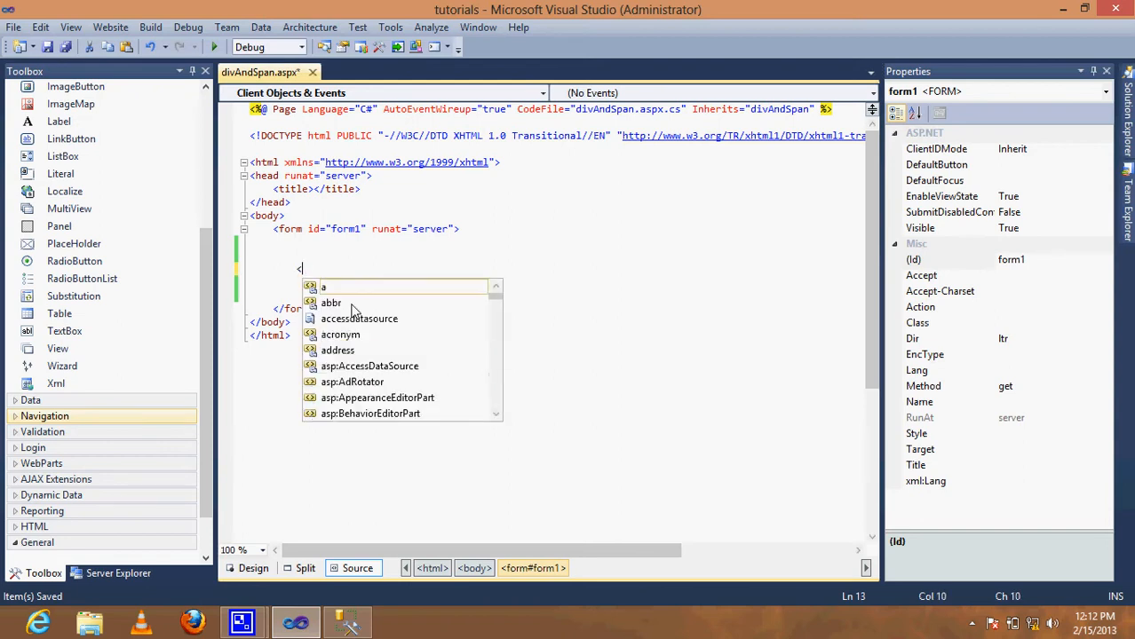
text(div>    </div>)
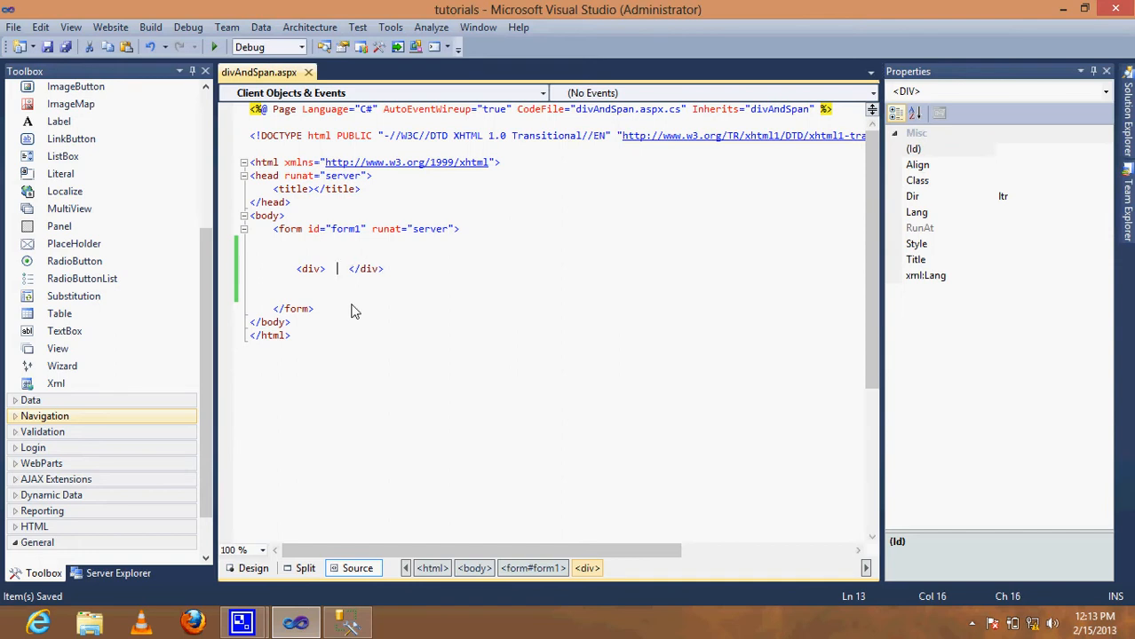
text(son)
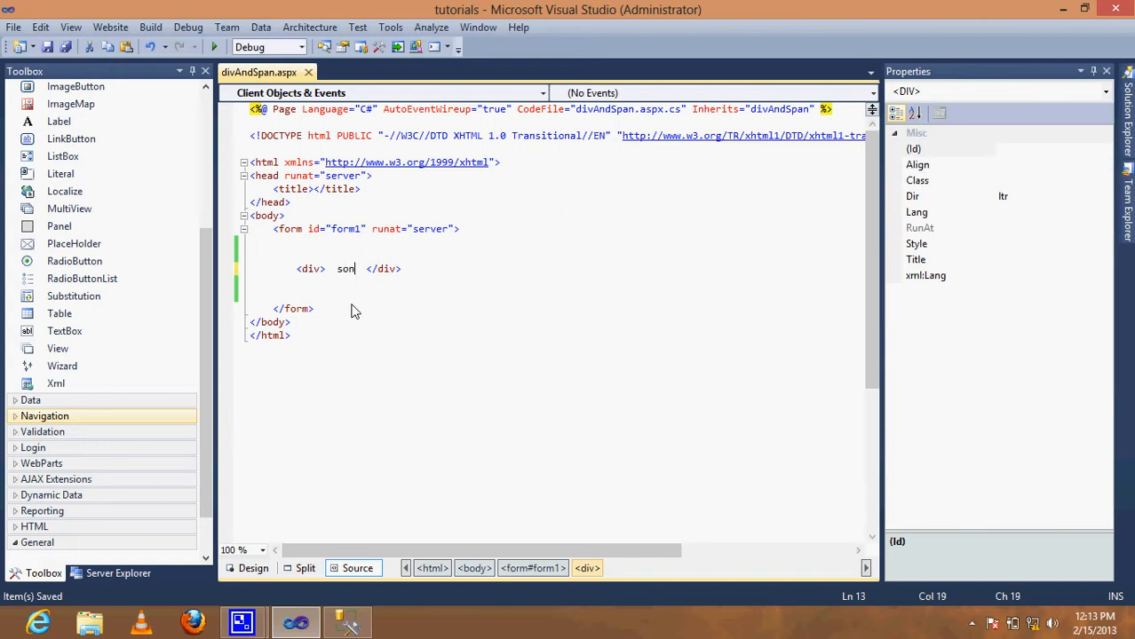
text(star)
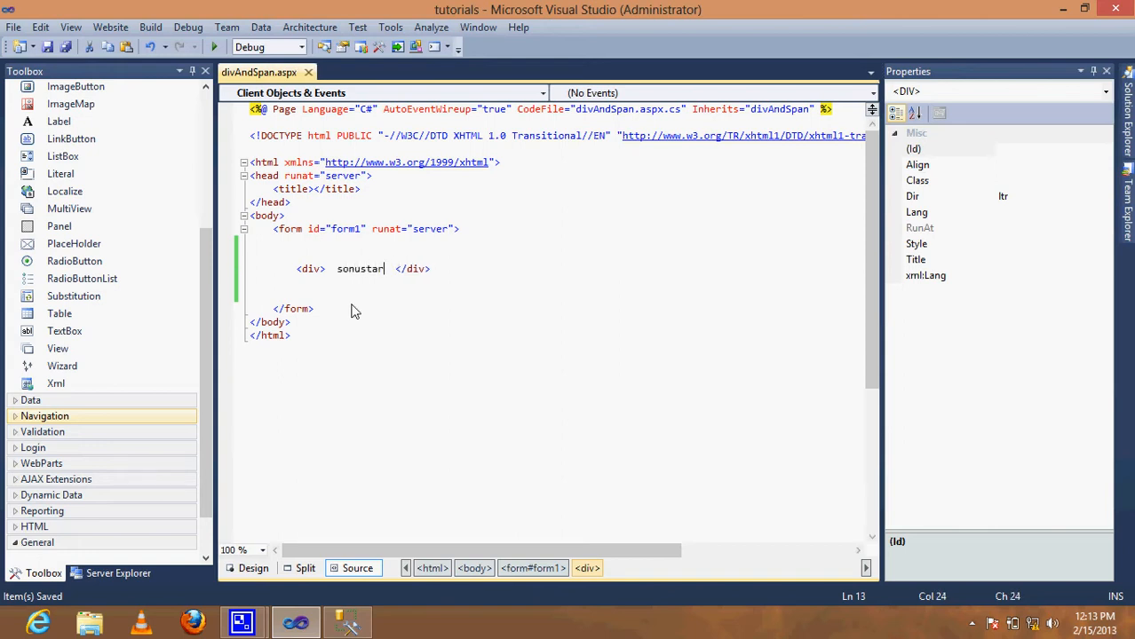
mouse_move(311, 381)
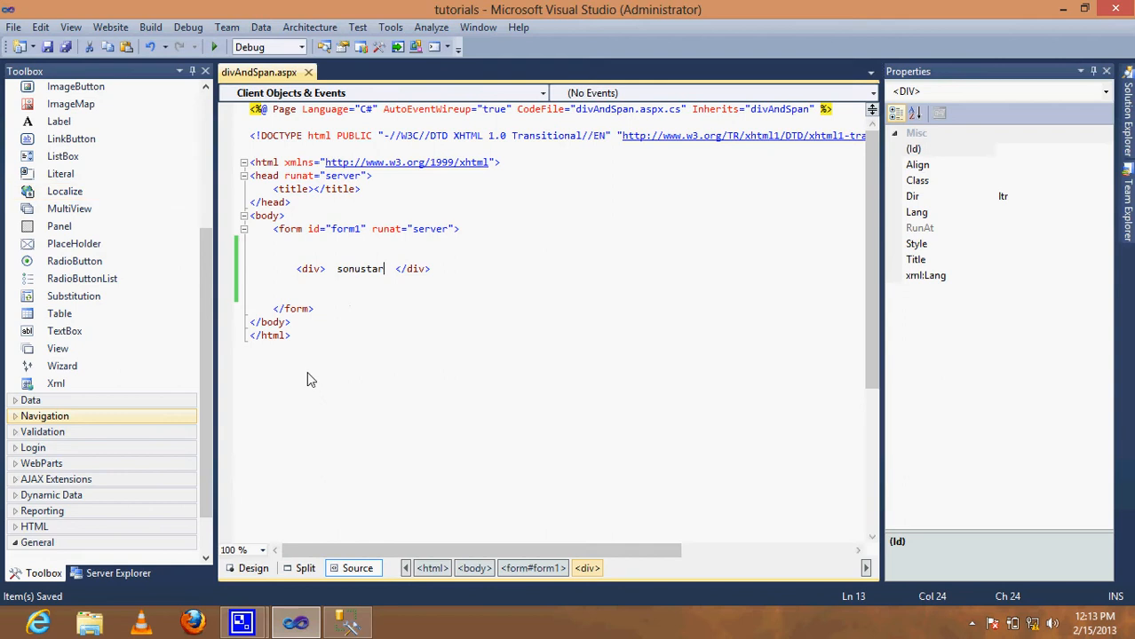
mouse_move(318, 277)
text( style=)
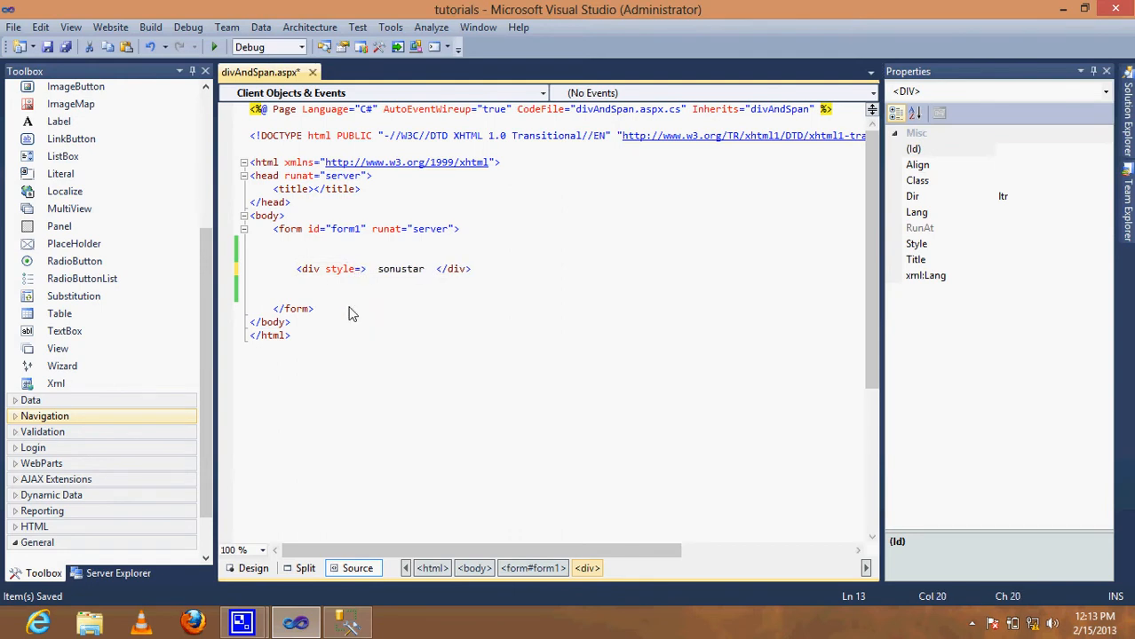
text(border:1px")
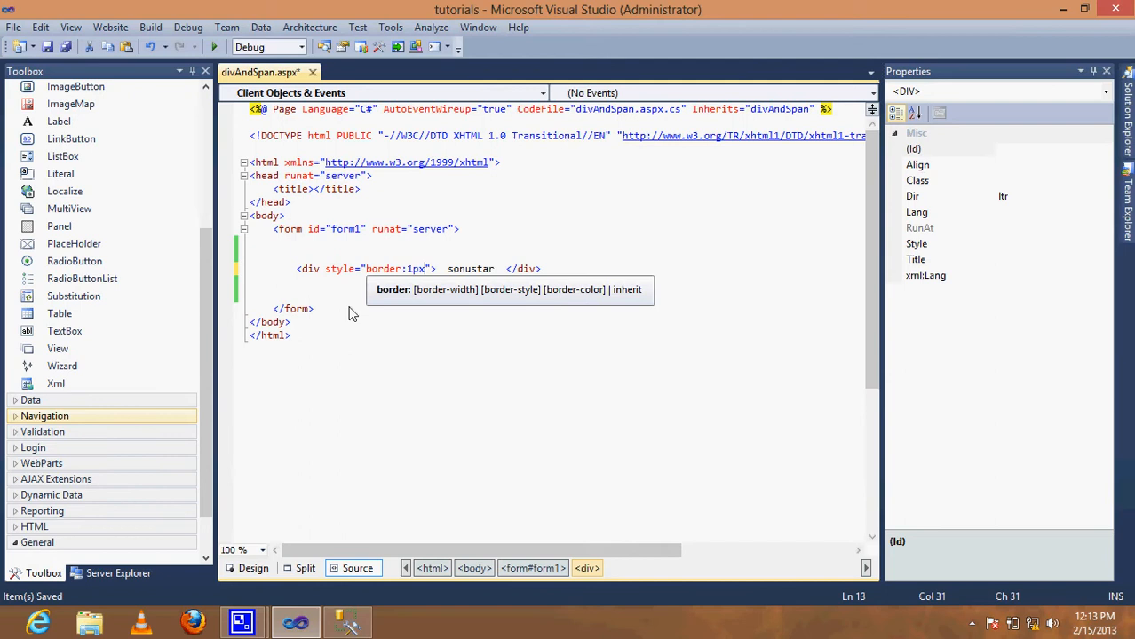
text(solid;)
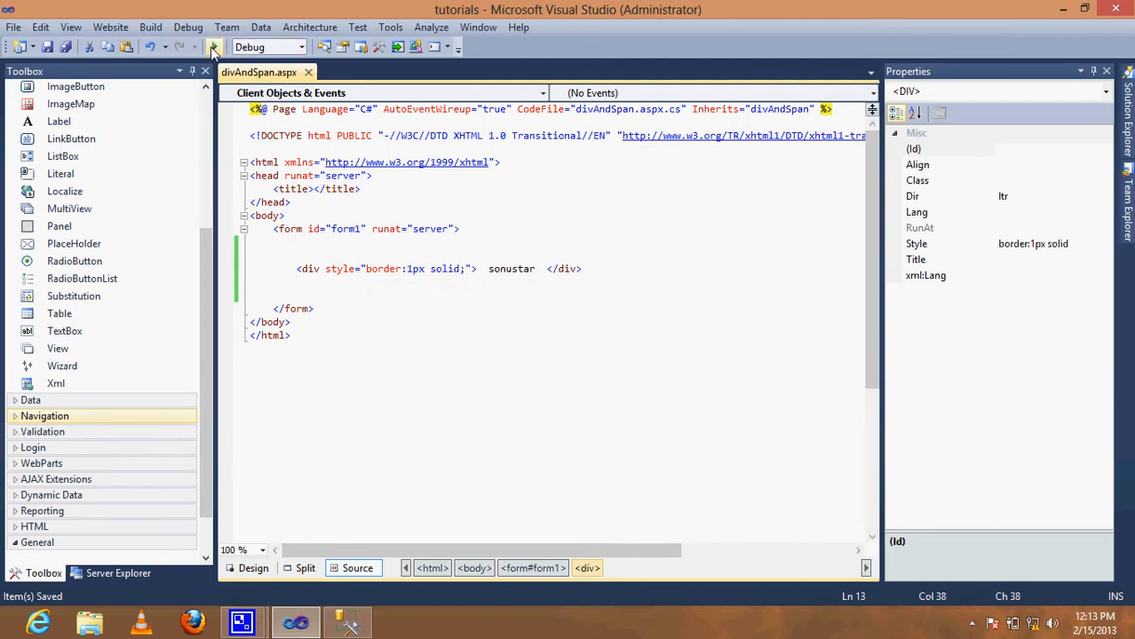
mouse_move(213, 46)
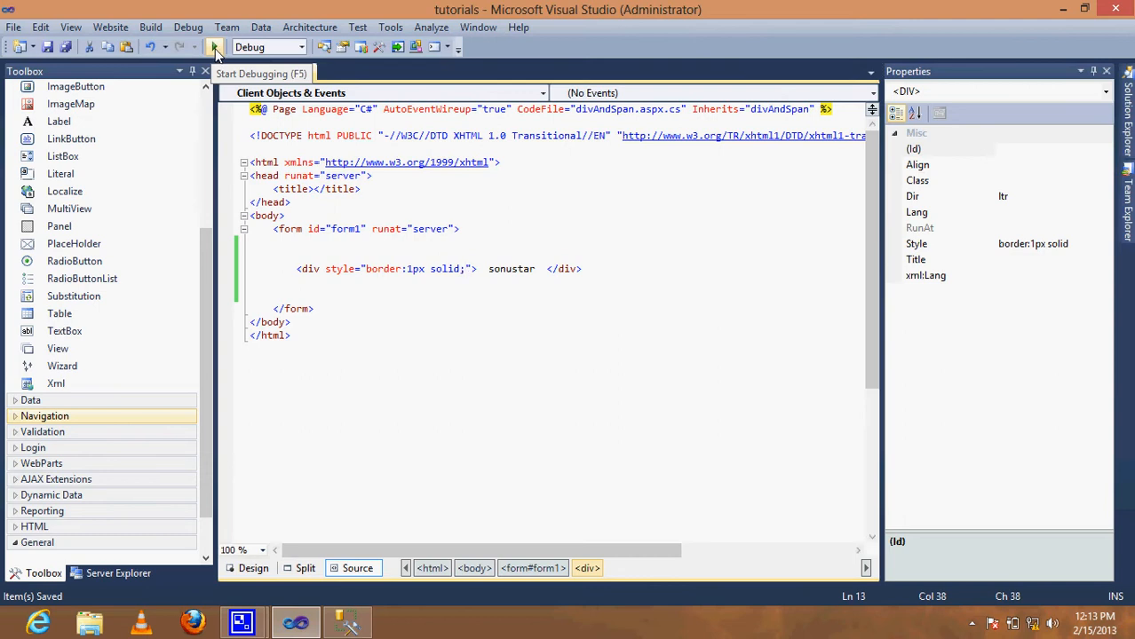
Step: Run the page to view the bordered 'sonustar' div in Internet Explorer, then close the browser
click(216, 46)
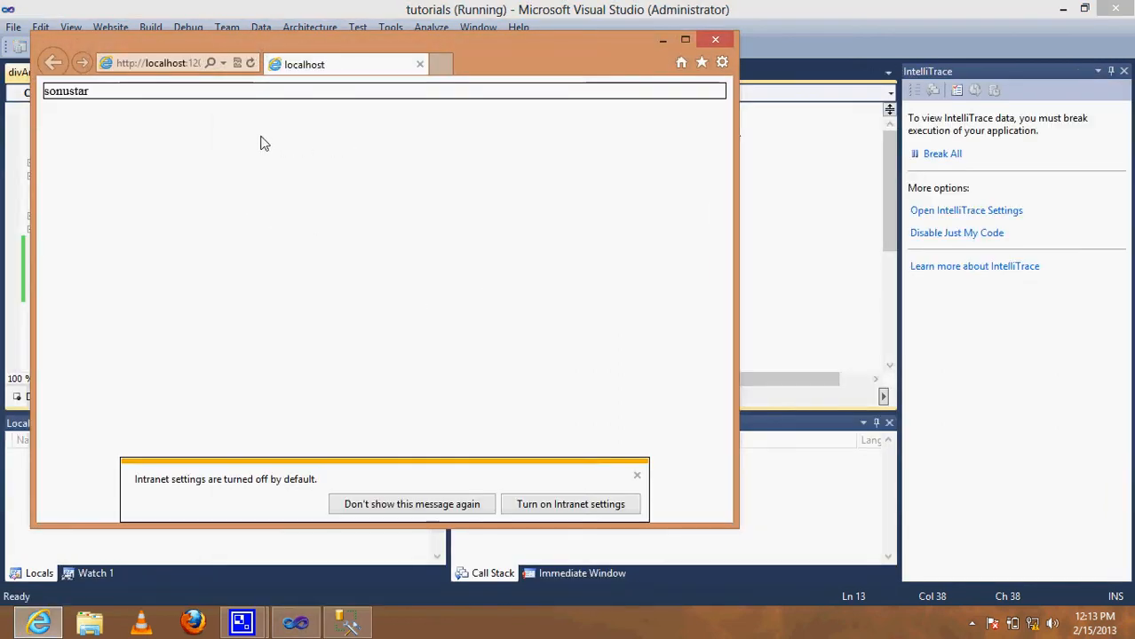
mouse_move(373, 89)
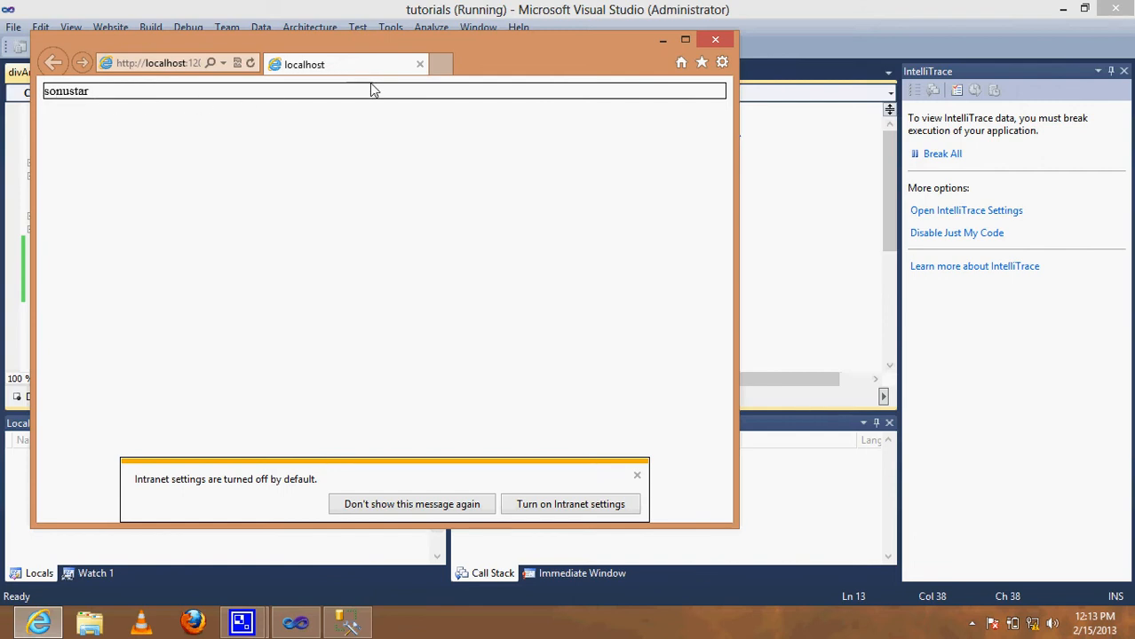
mouse_move(255, 109)
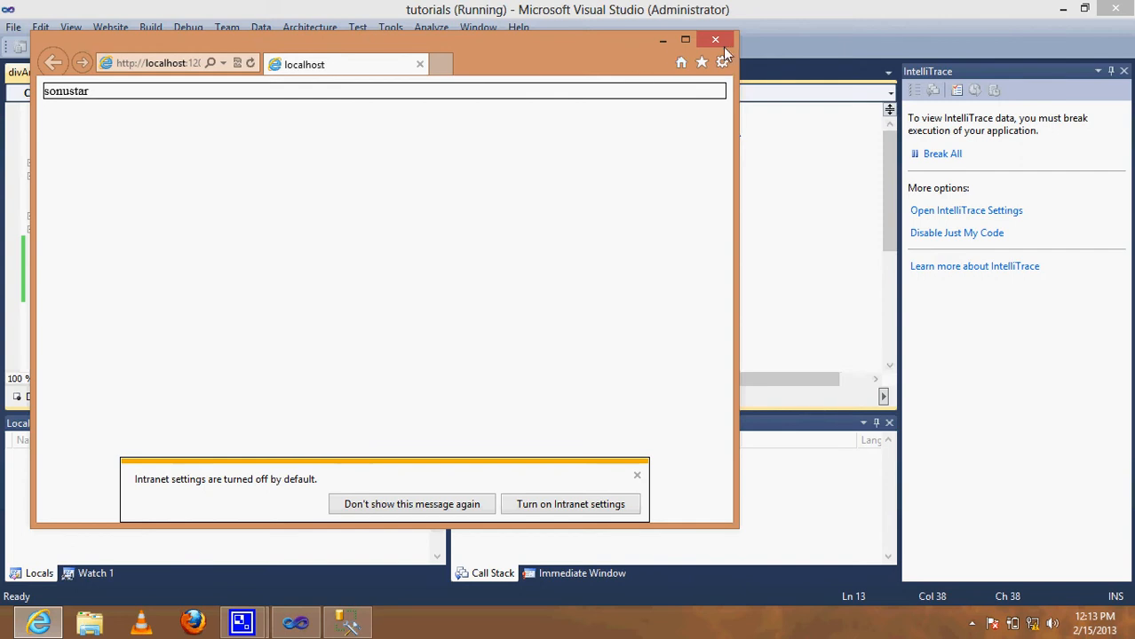
click(714, 39)
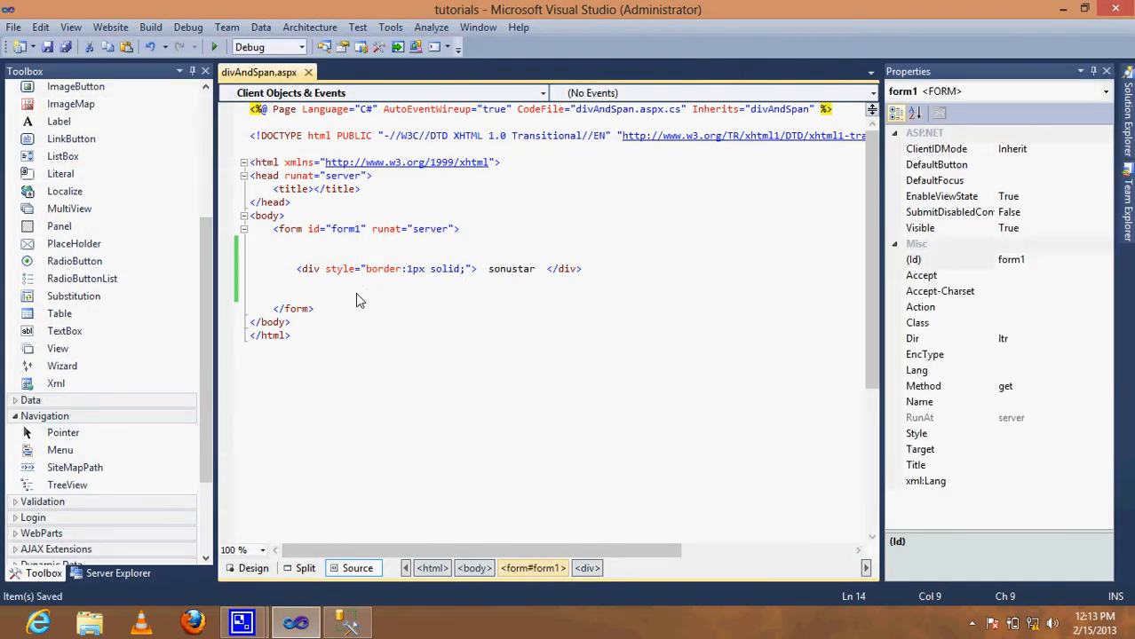
Step: Write an unstyled <div>davinder</div> on a new line below the first div
text(<M)
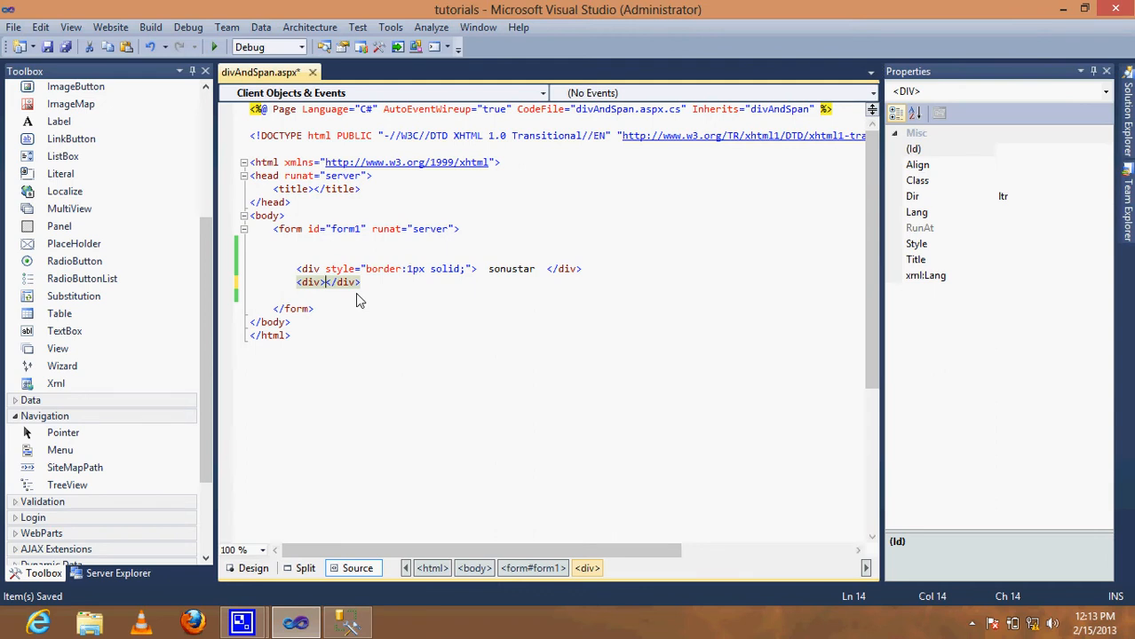
text(davinder)
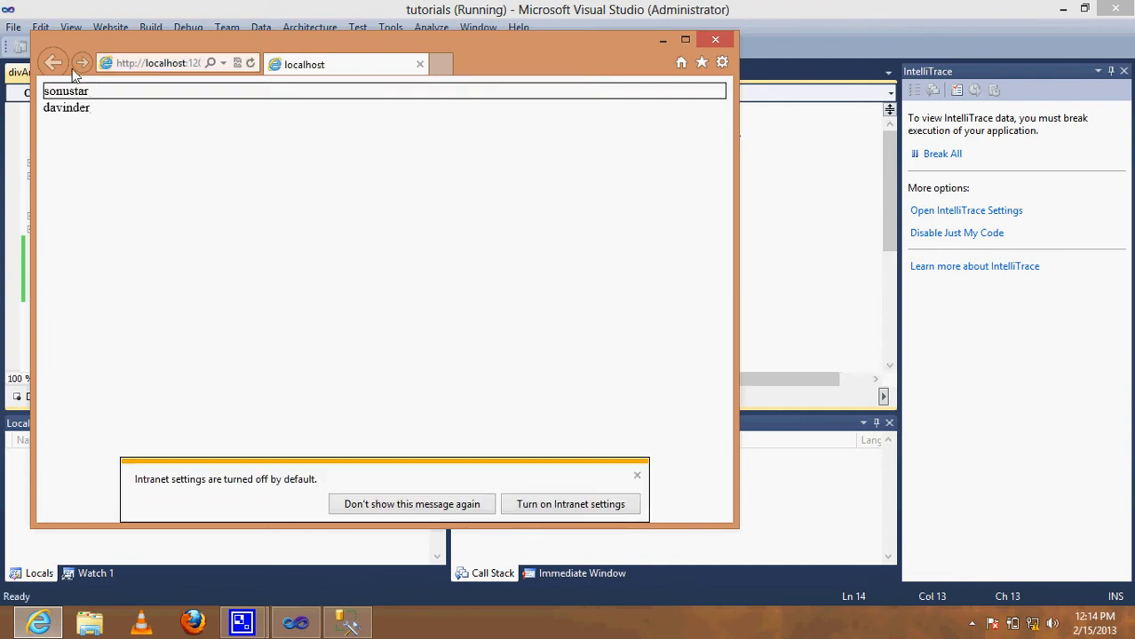
Step: Select the word 'davinder' on the running page to check the plain div sits below the bordered one
double_click(65, 106)
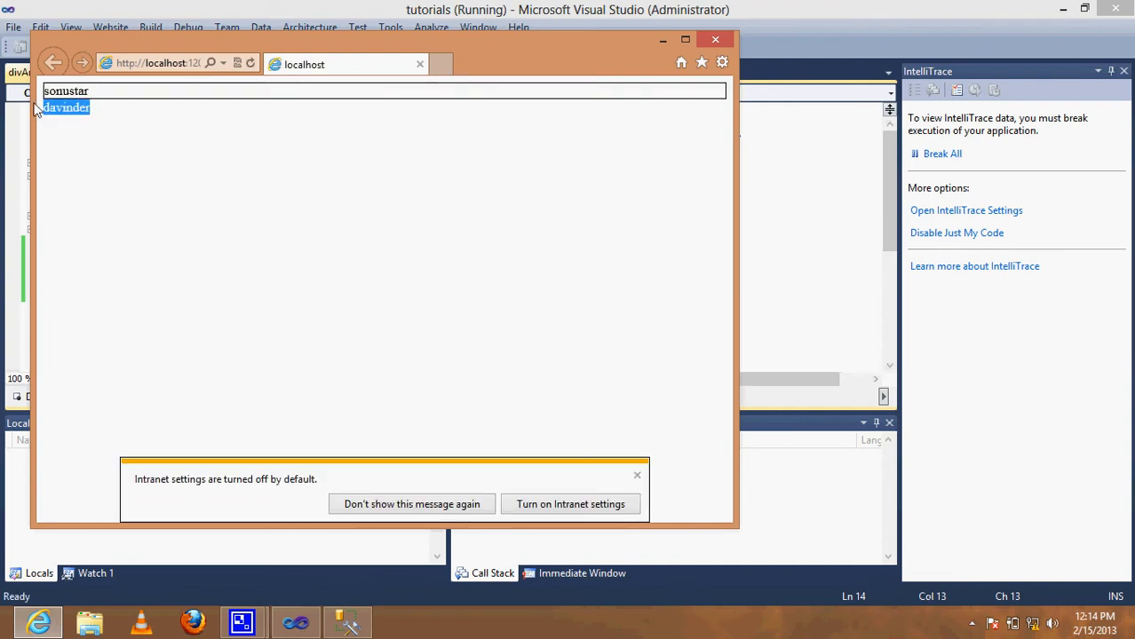
click(68, 108)
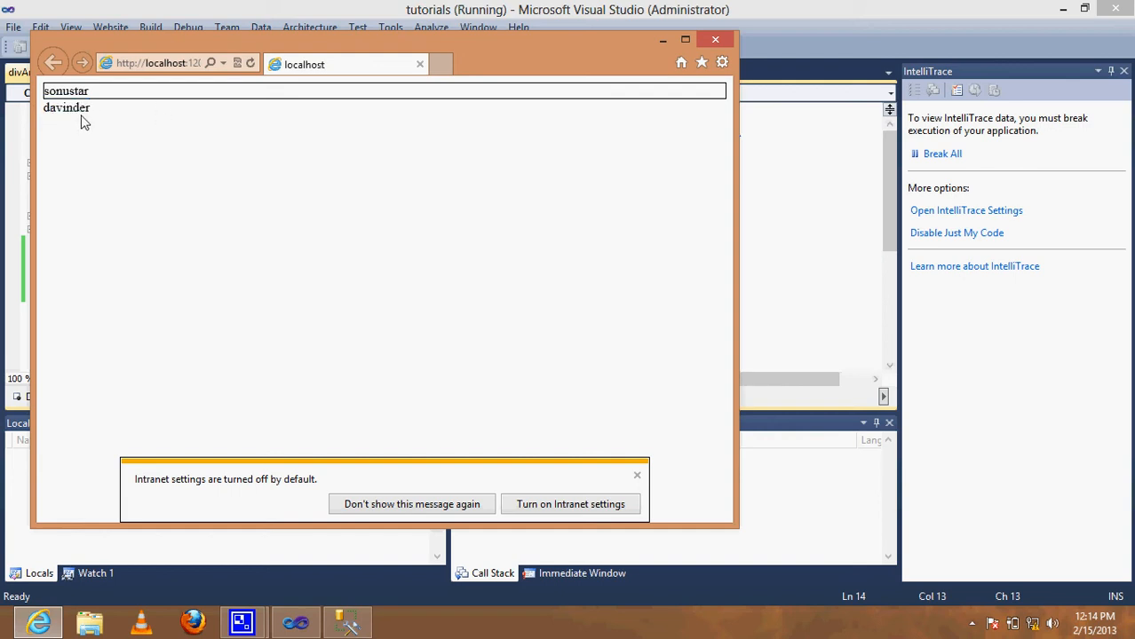
mouse_move(75, 113)
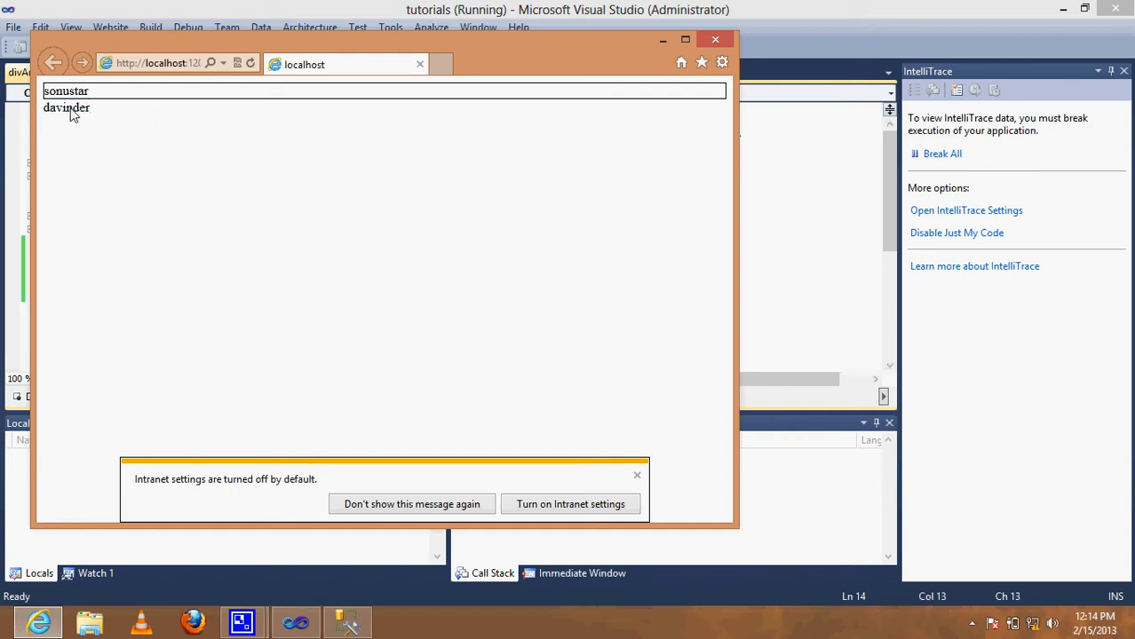
double_click(66, 108)
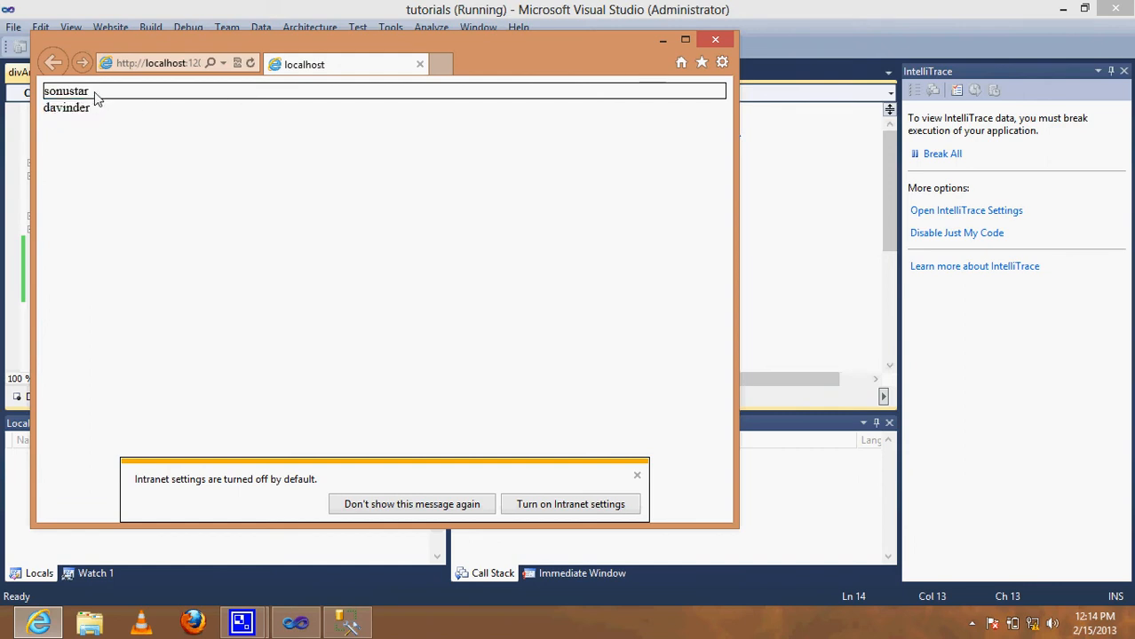
mouse_move(701, 36)
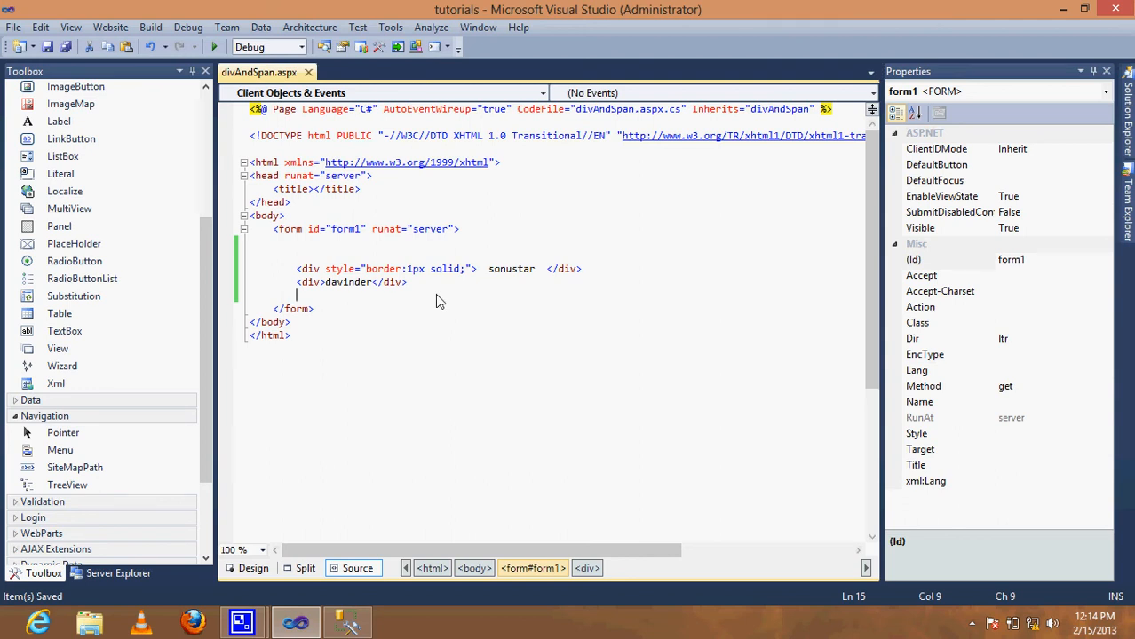
Step: Add an <hr /> and a <br /> on new lines below the davinder div
key(enter)
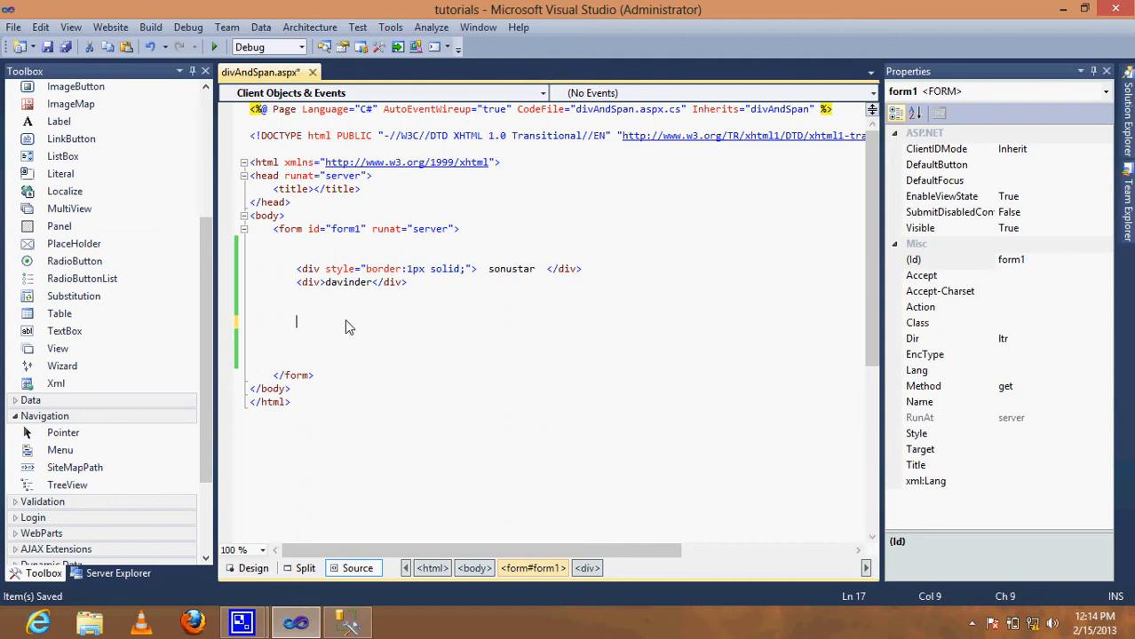
text(<radiobutton></radiobutton>)
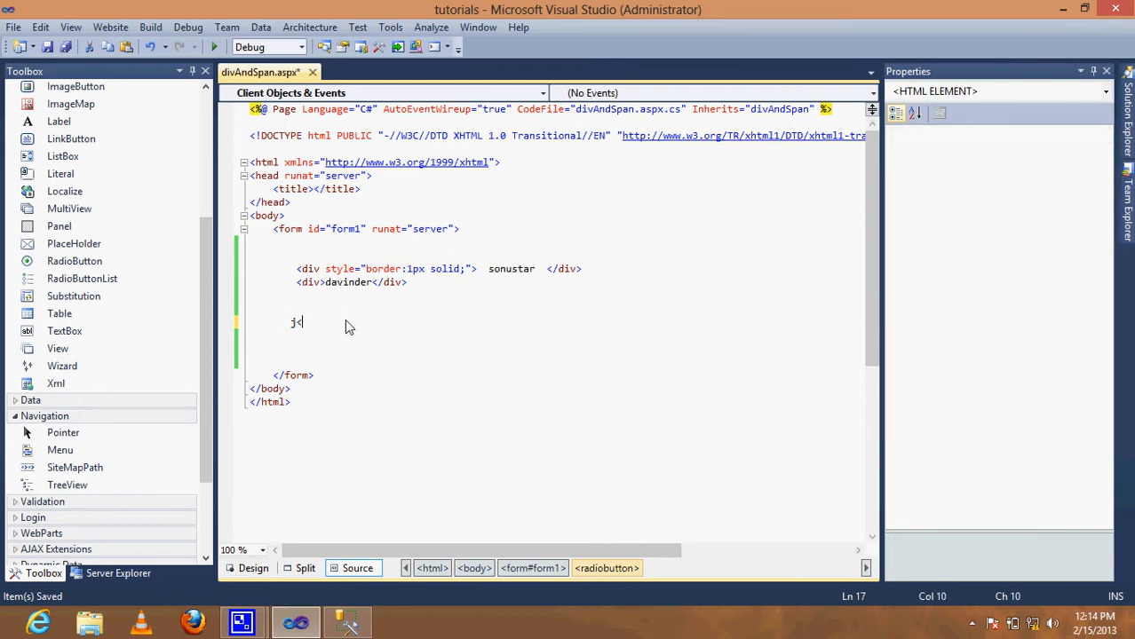
text(<hr />)
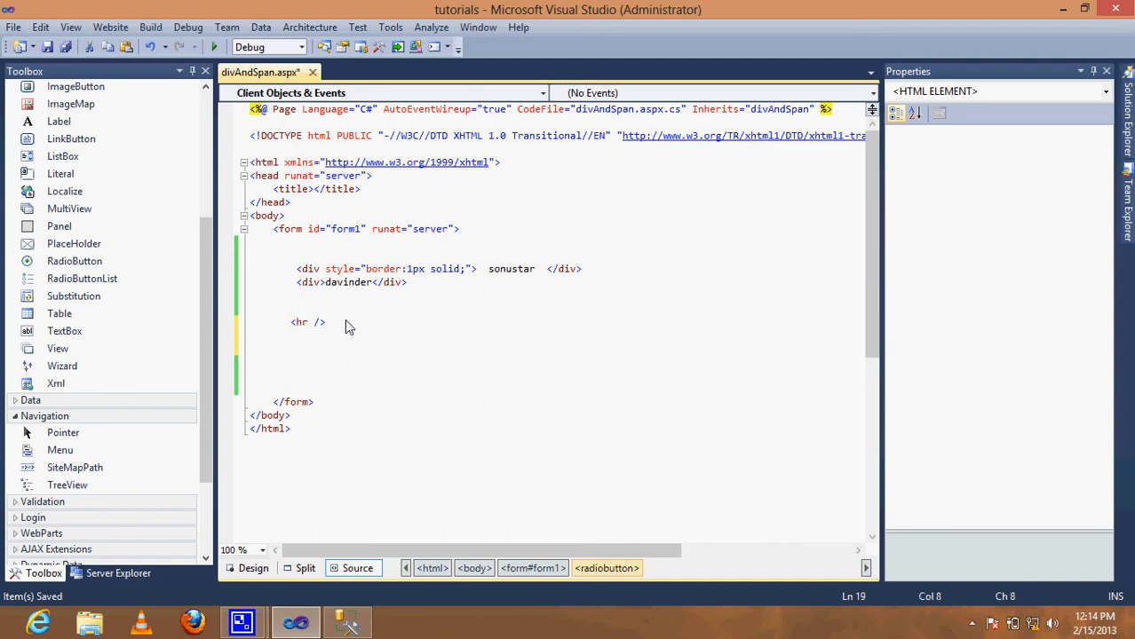
text(<br />)
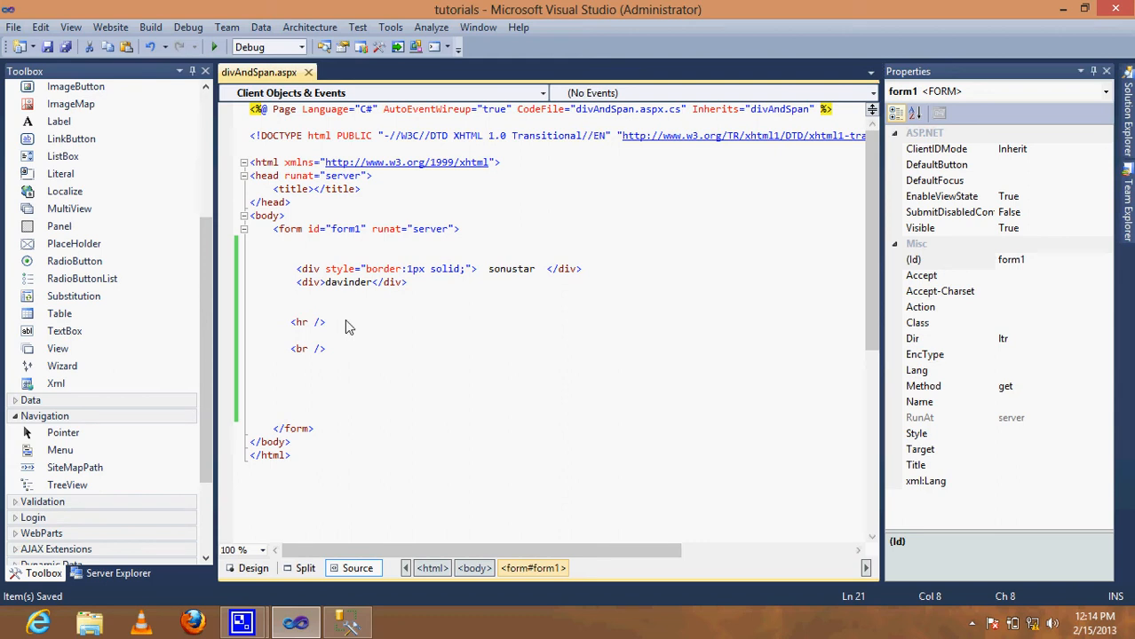
Step: Add a span containing the text 'davinder singh' after the line break
text(<)
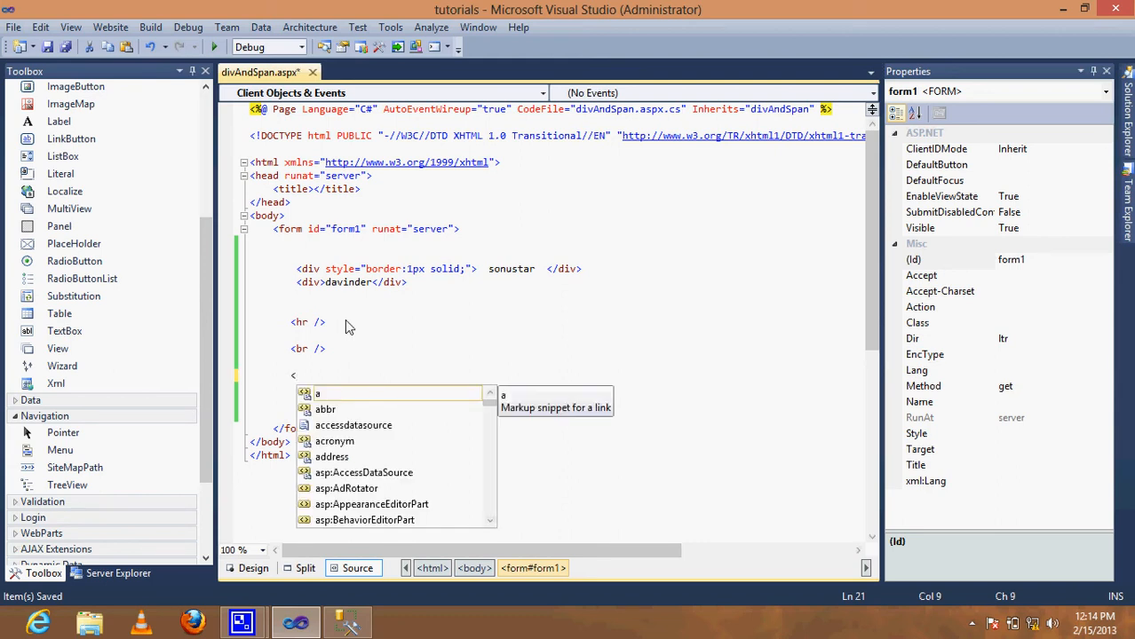
text(sa)
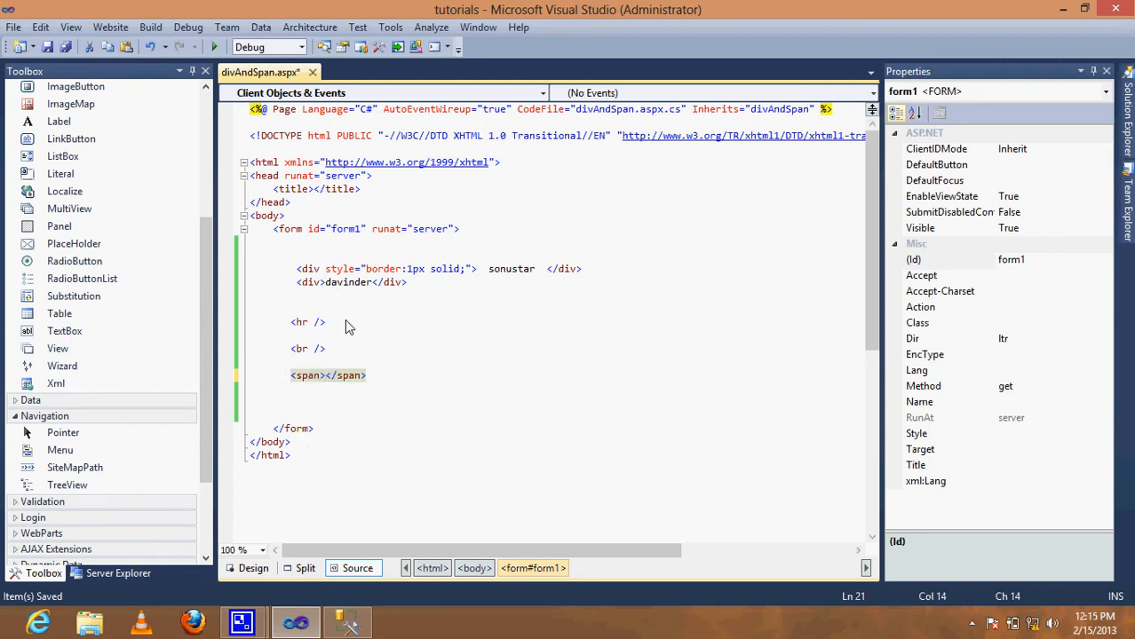
text(davinder)
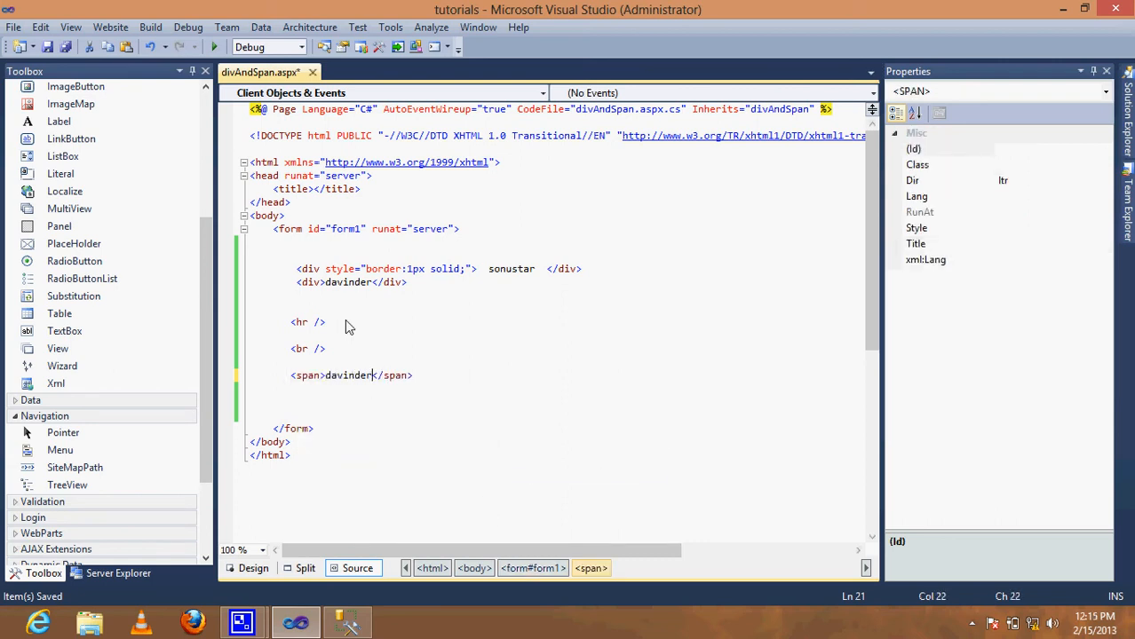
text(singh)
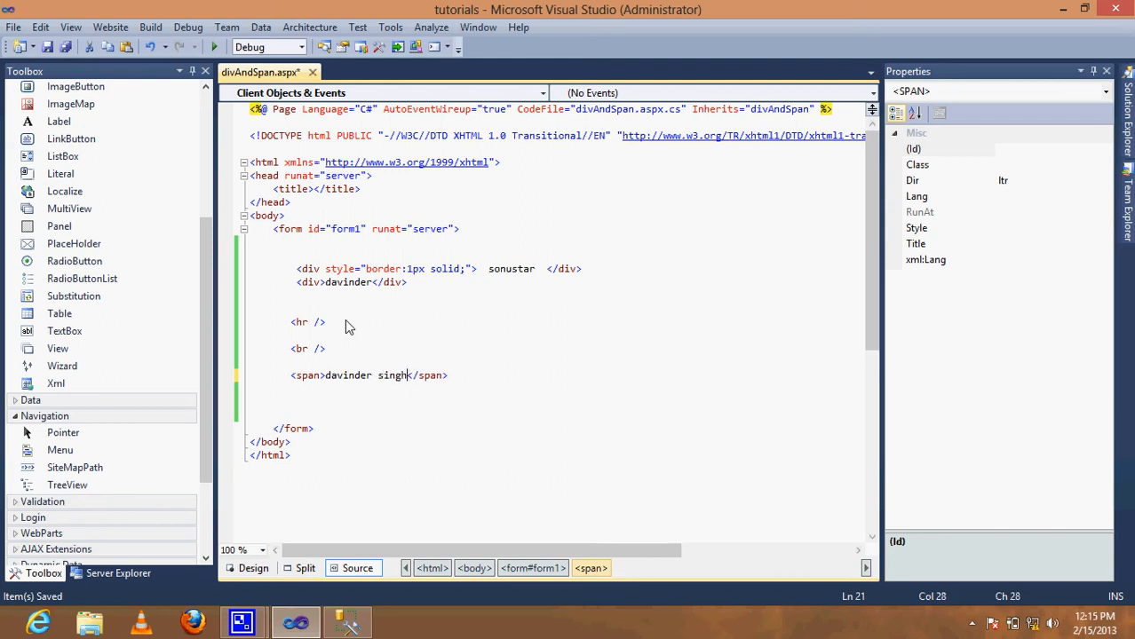
Step: Give the span the style border:1px solid red
click(320, 375)
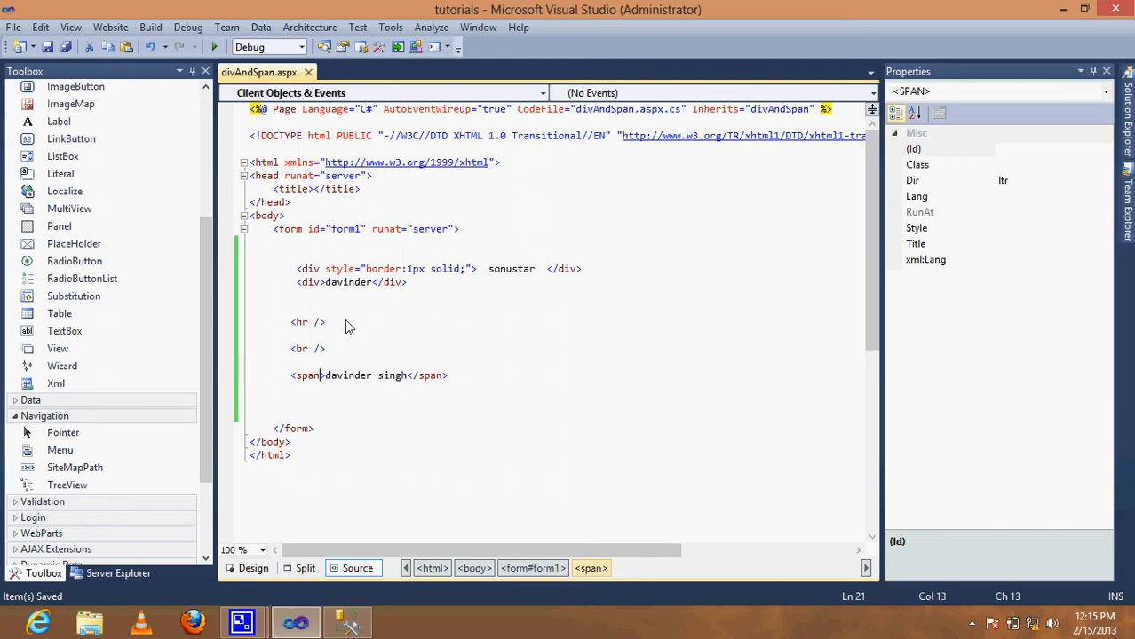
text(style=)
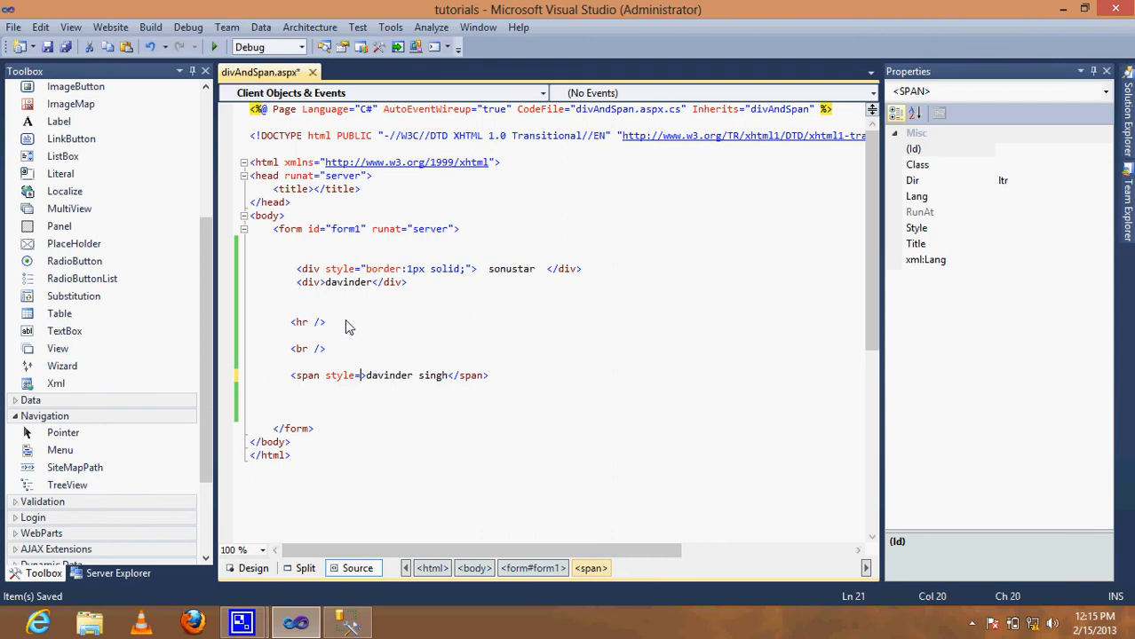
text("b)
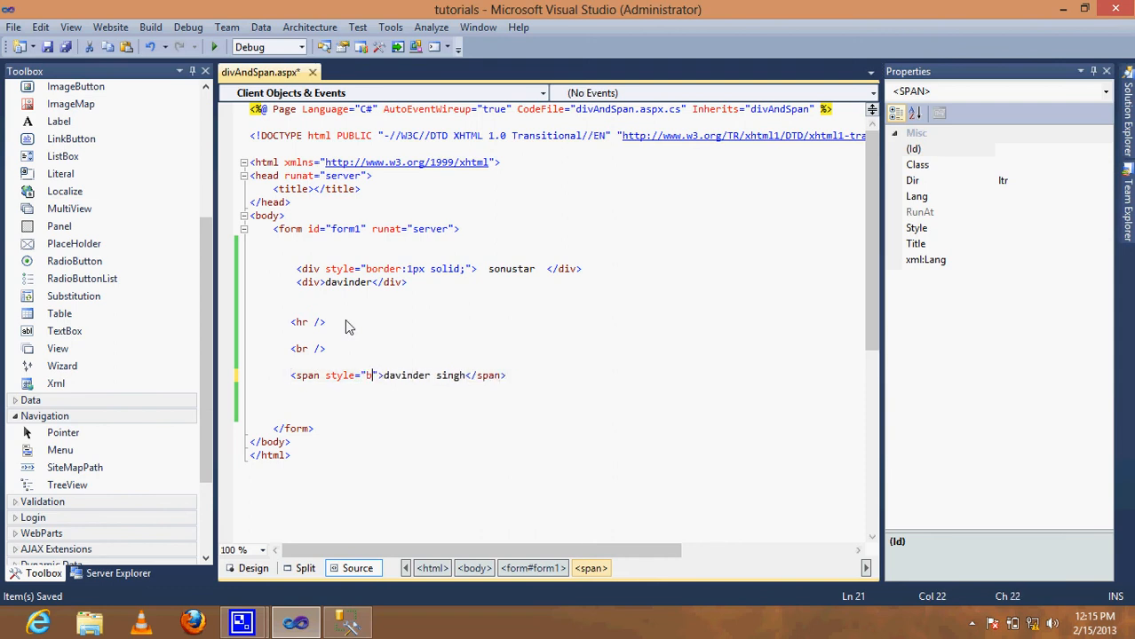
text(order:1px)
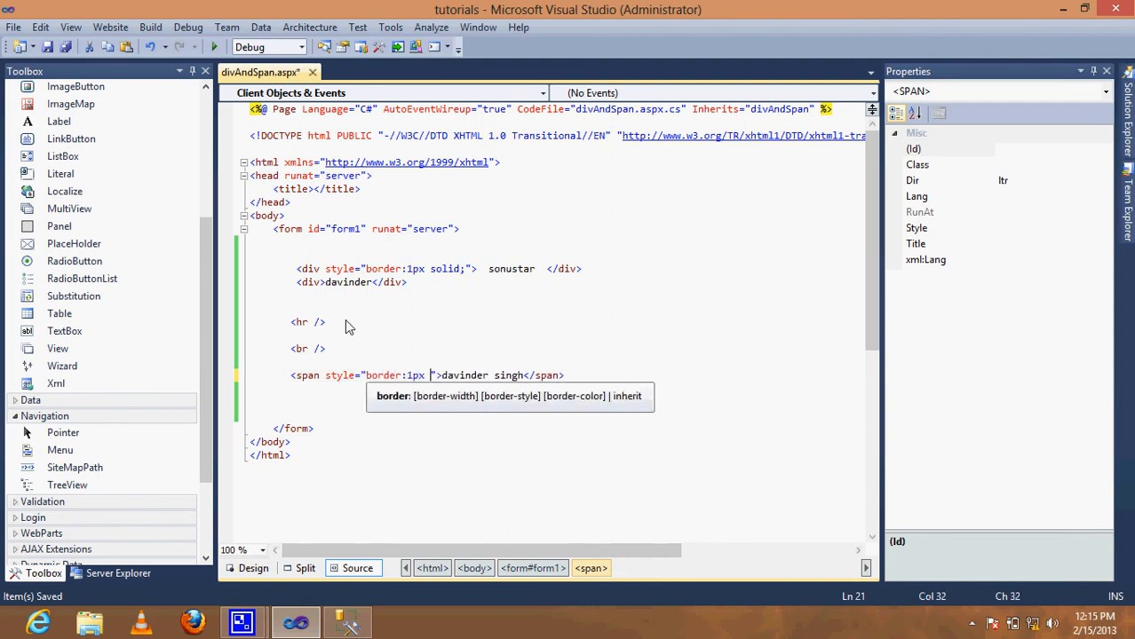
text(solid red)
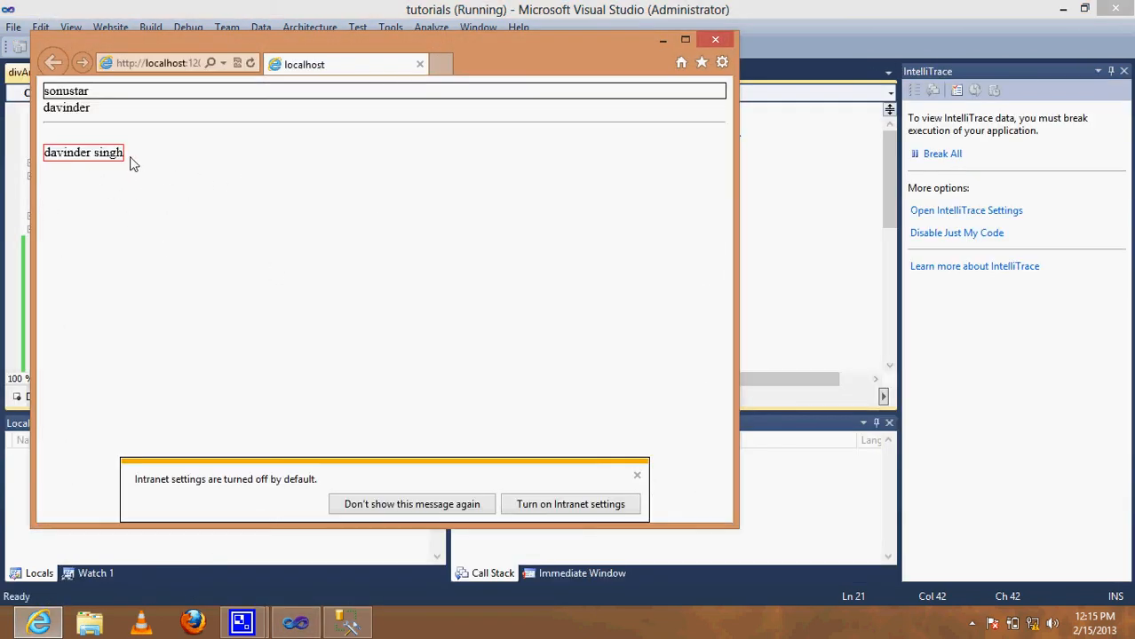
double_click(82, 153)
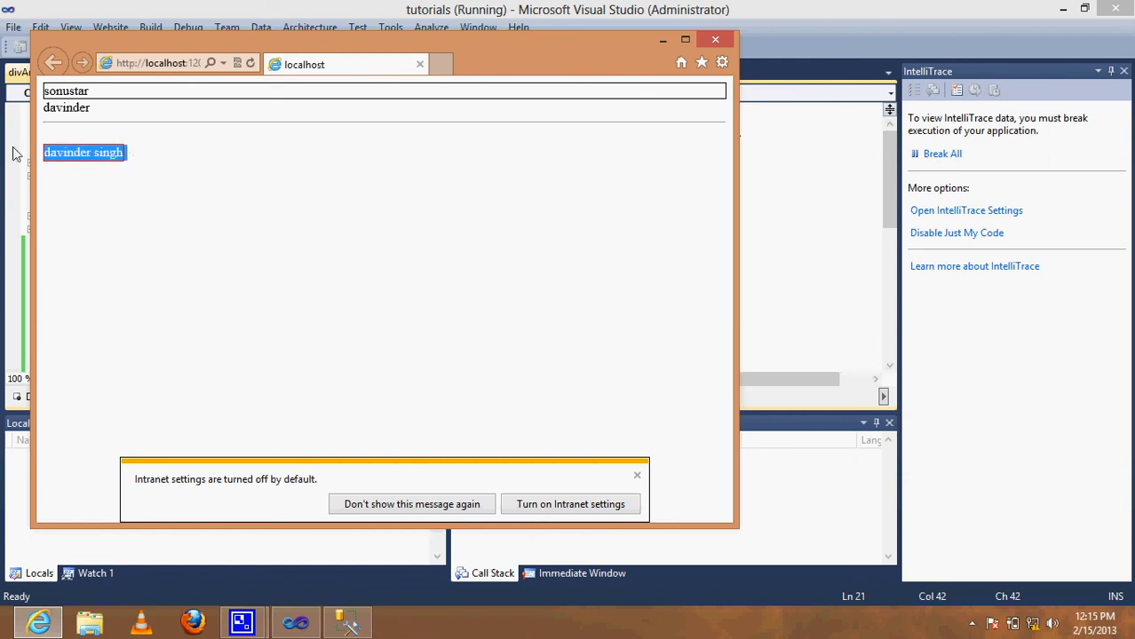
mouse_move(718, 41)
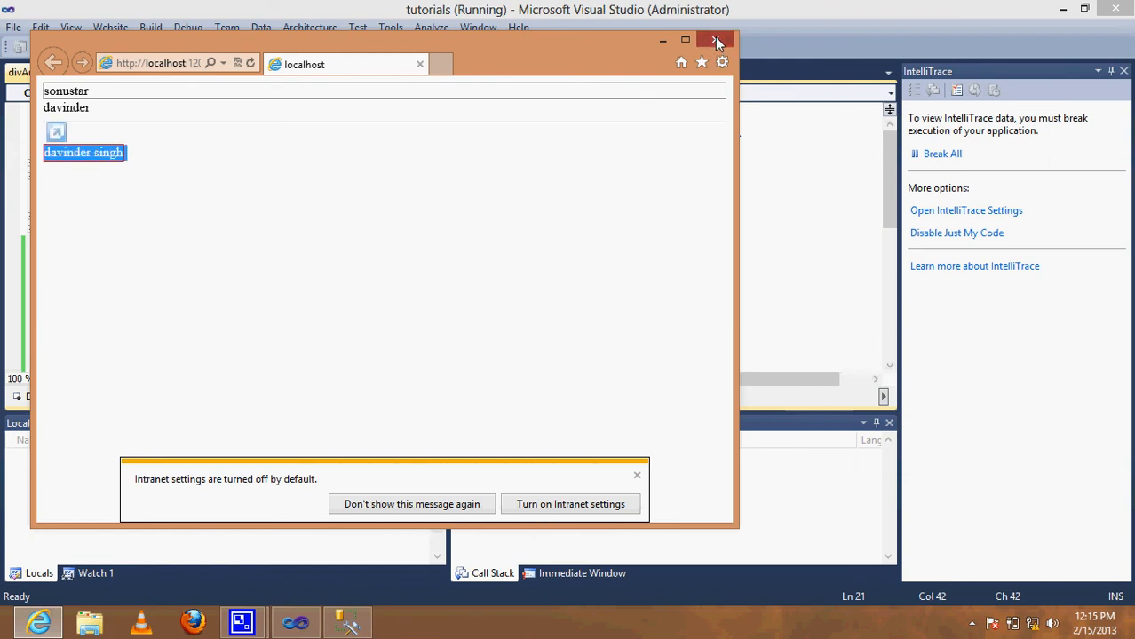
click(718, 41)
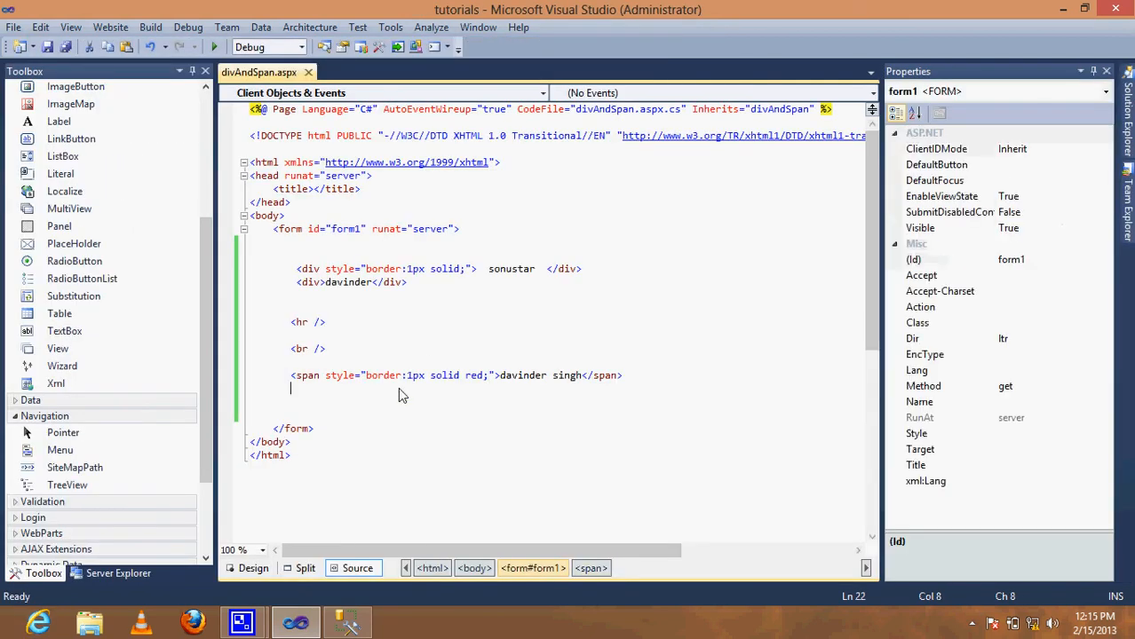
Step: Write a plain <span>sonu</span> after the red-bordered span and run the page again
text(<span>s</span>)
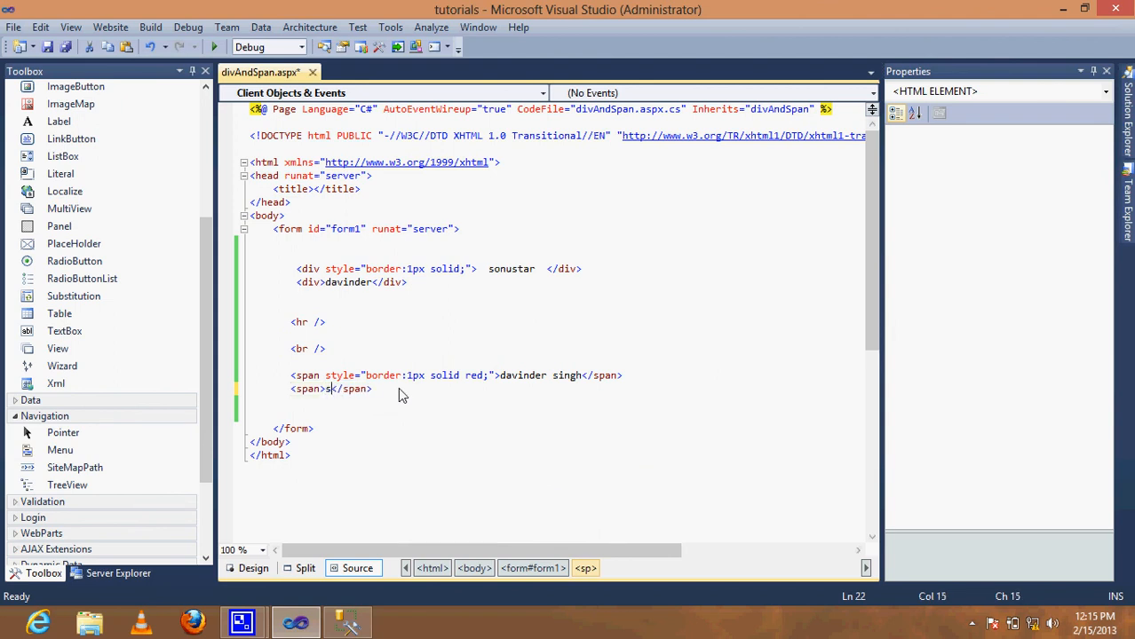
text(onu)
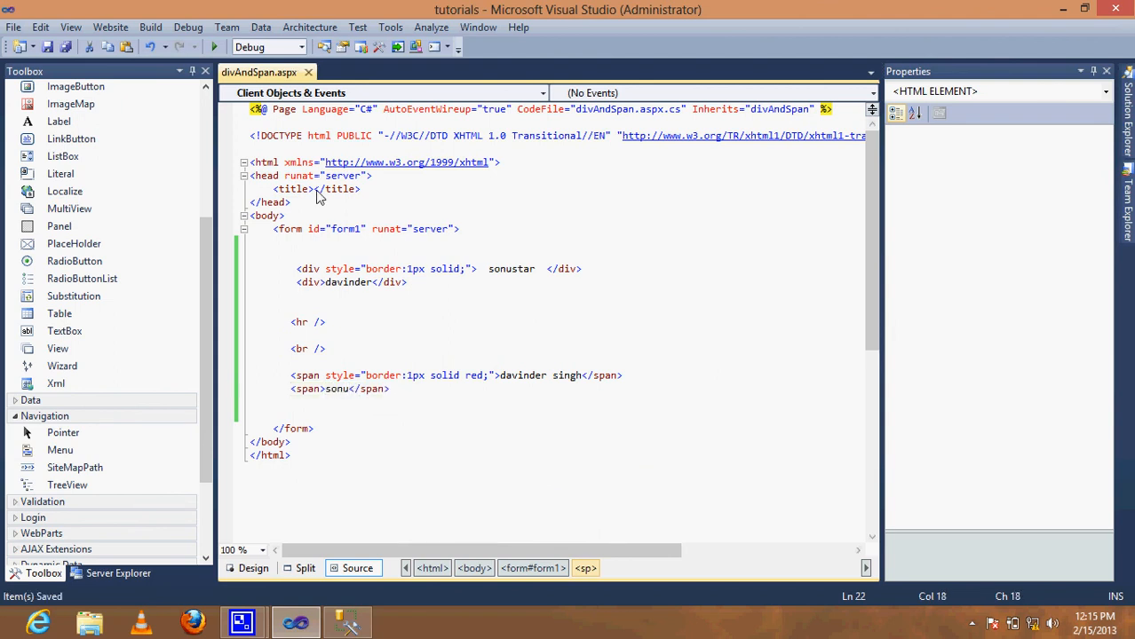
click(213, 46)
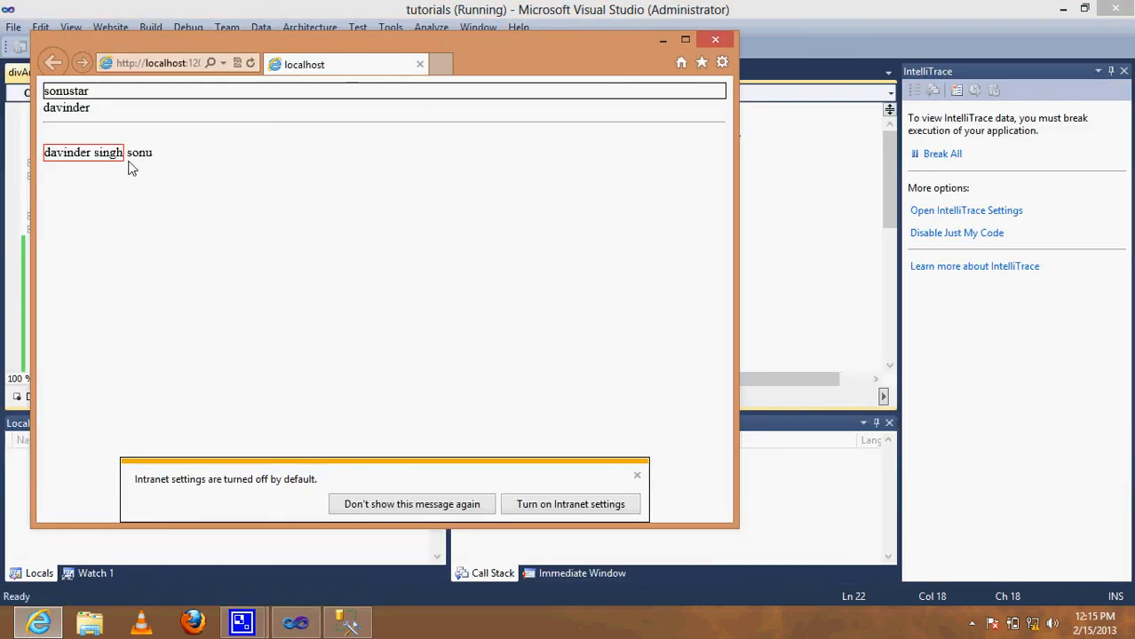
double_click(139, 153)
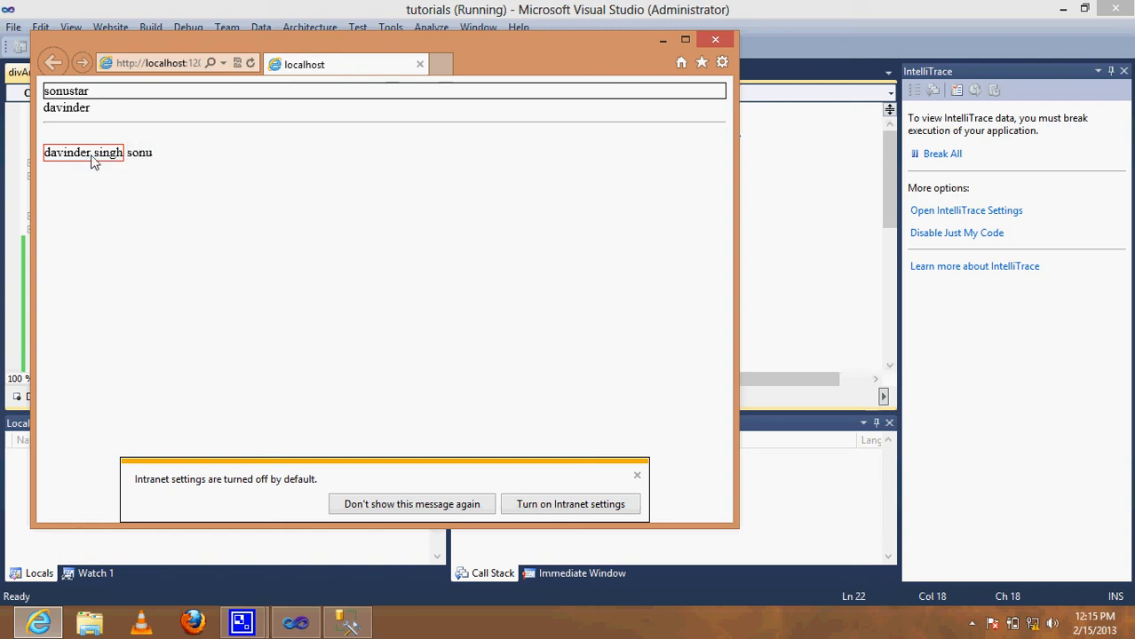
mouse_move(305, 157)
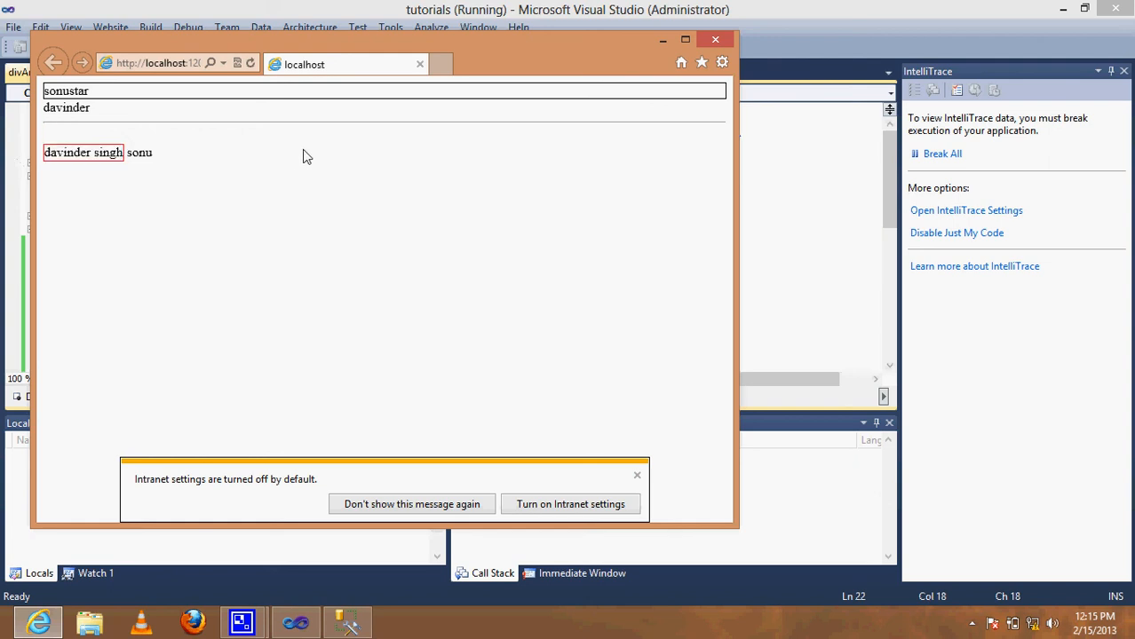